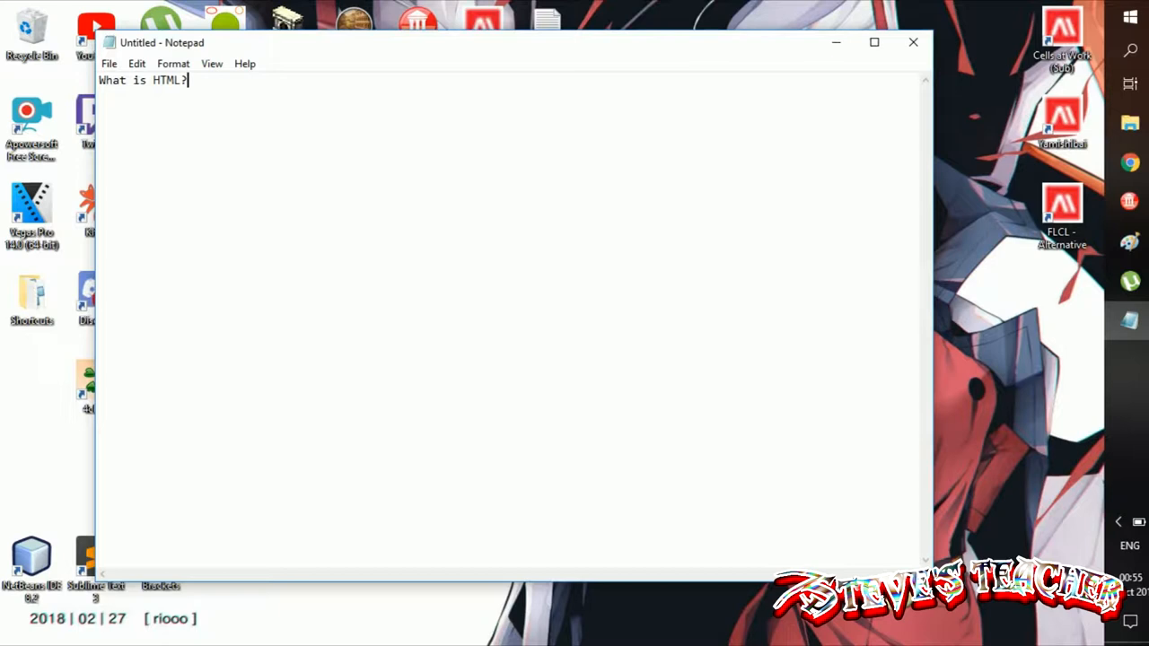
text(Hyper)
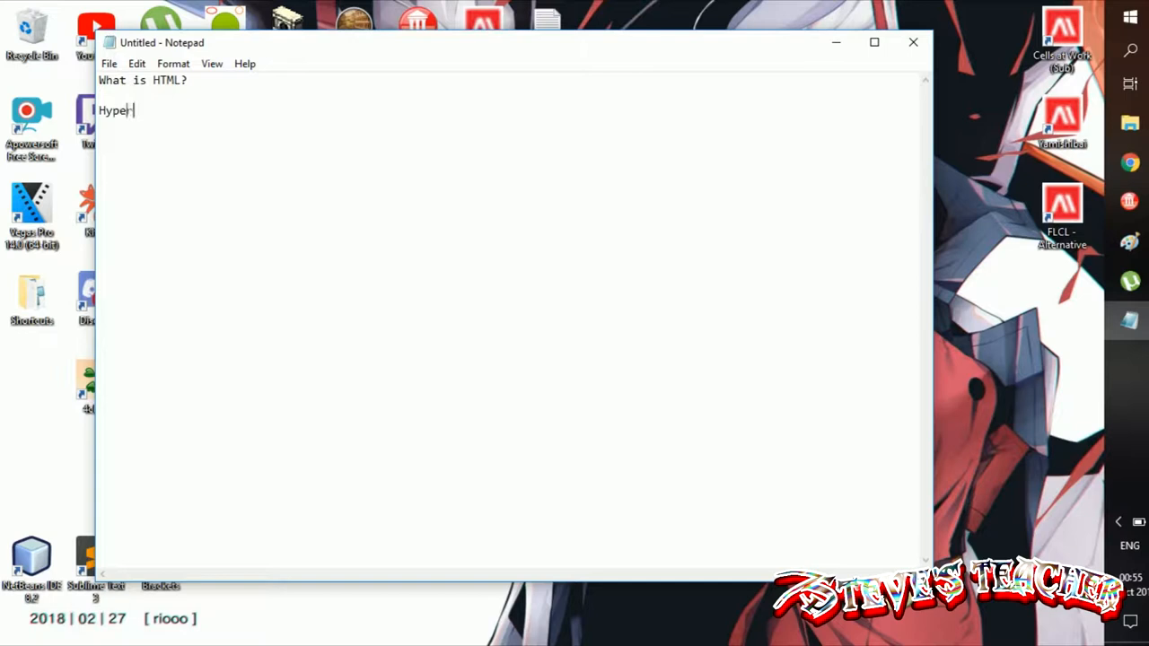
text(Text Markup Lang)
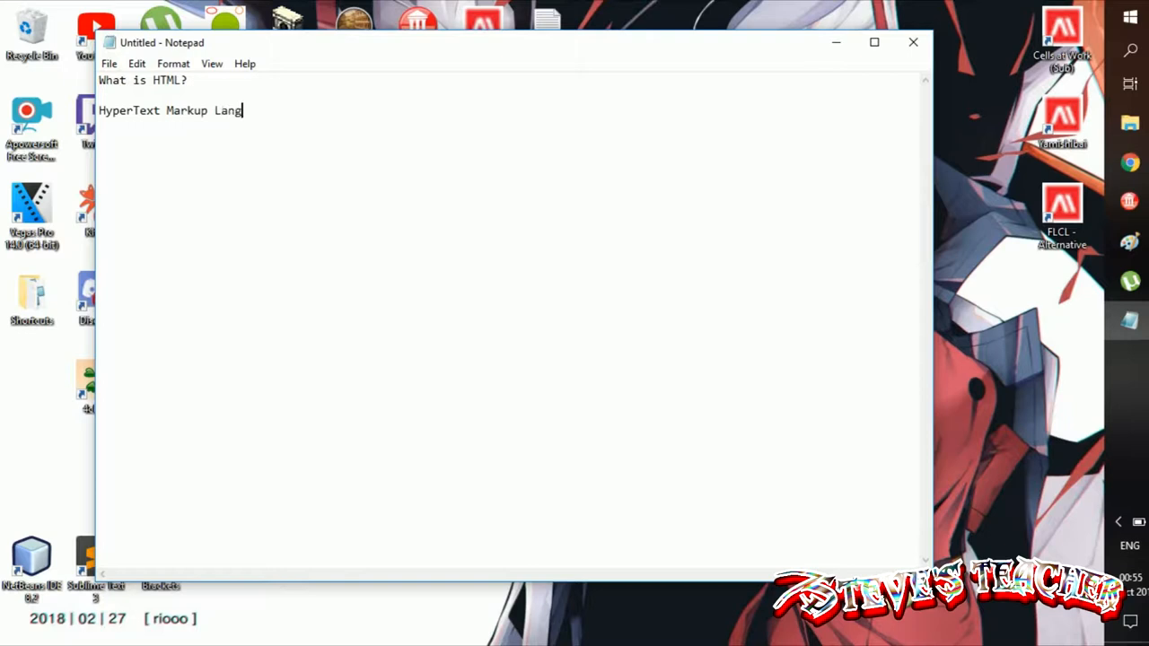
text(uage)
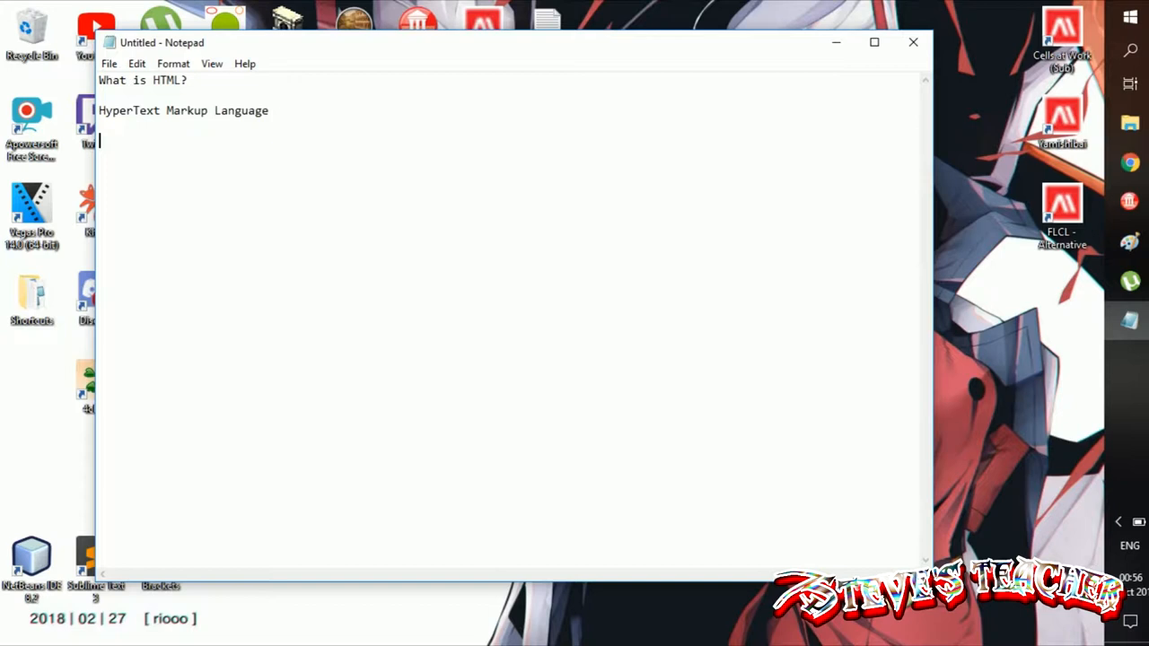
text(What can it do?:)
text(-Web)
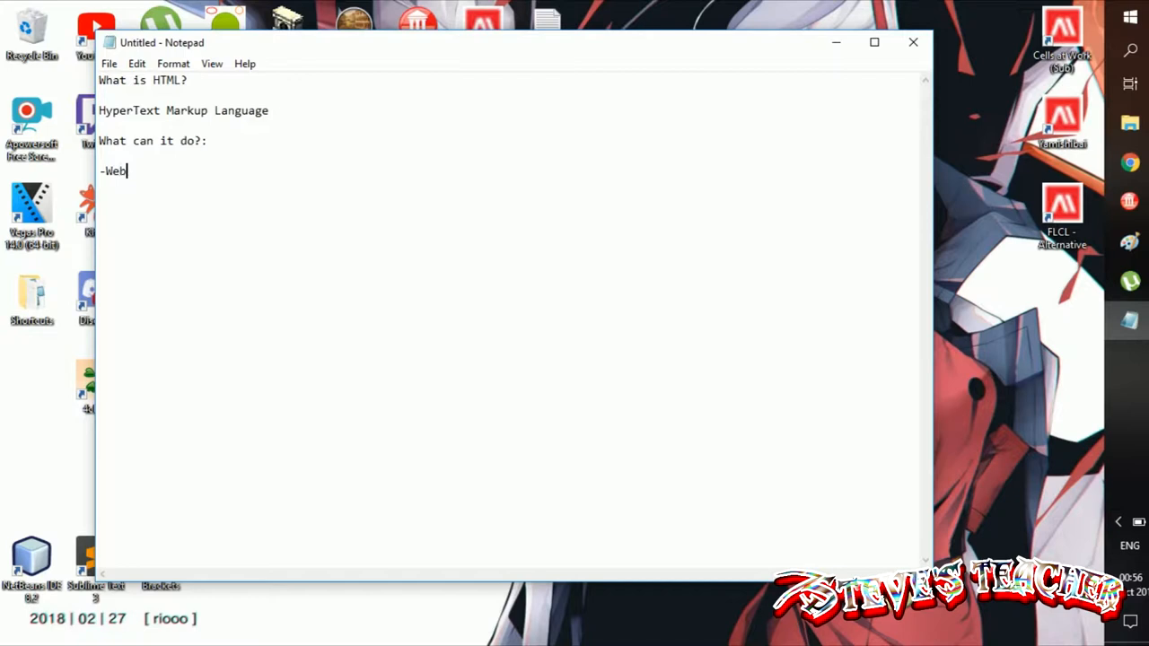
text(pages)
text(-)
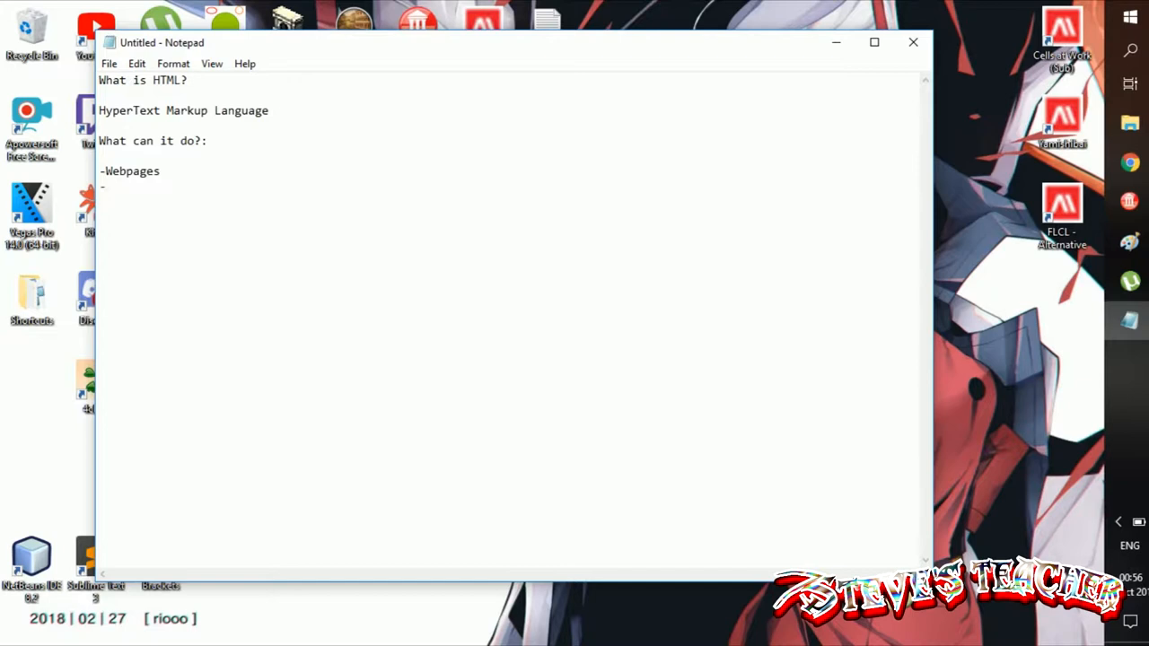
text(Games (along with)
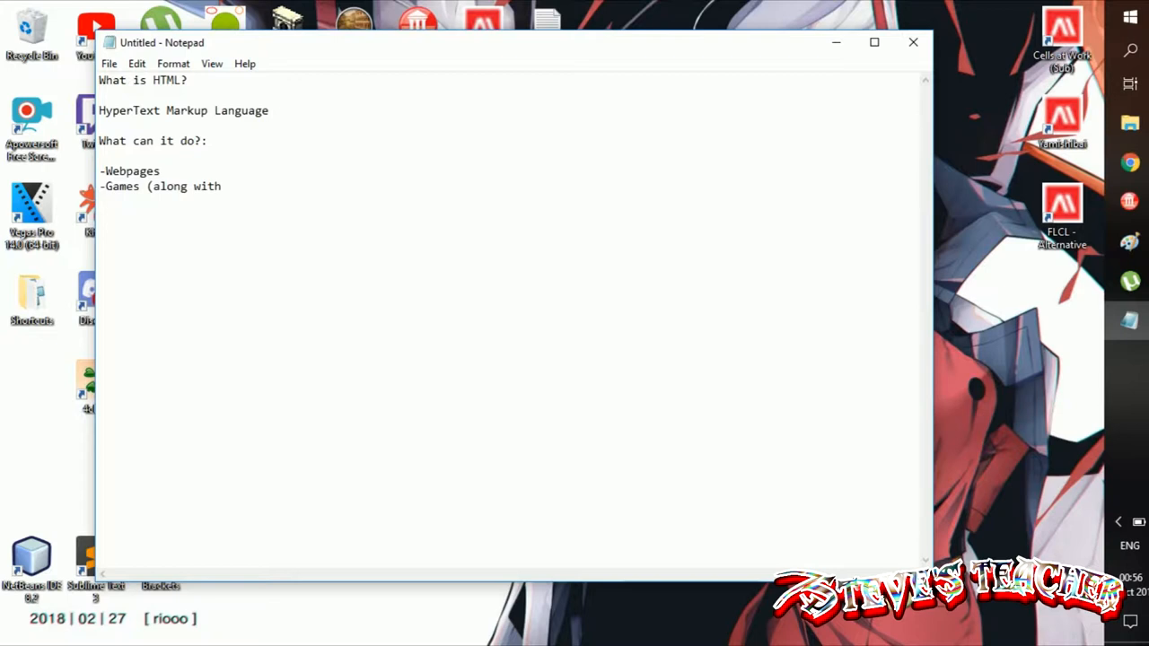
text(other scripting languages [Javas)
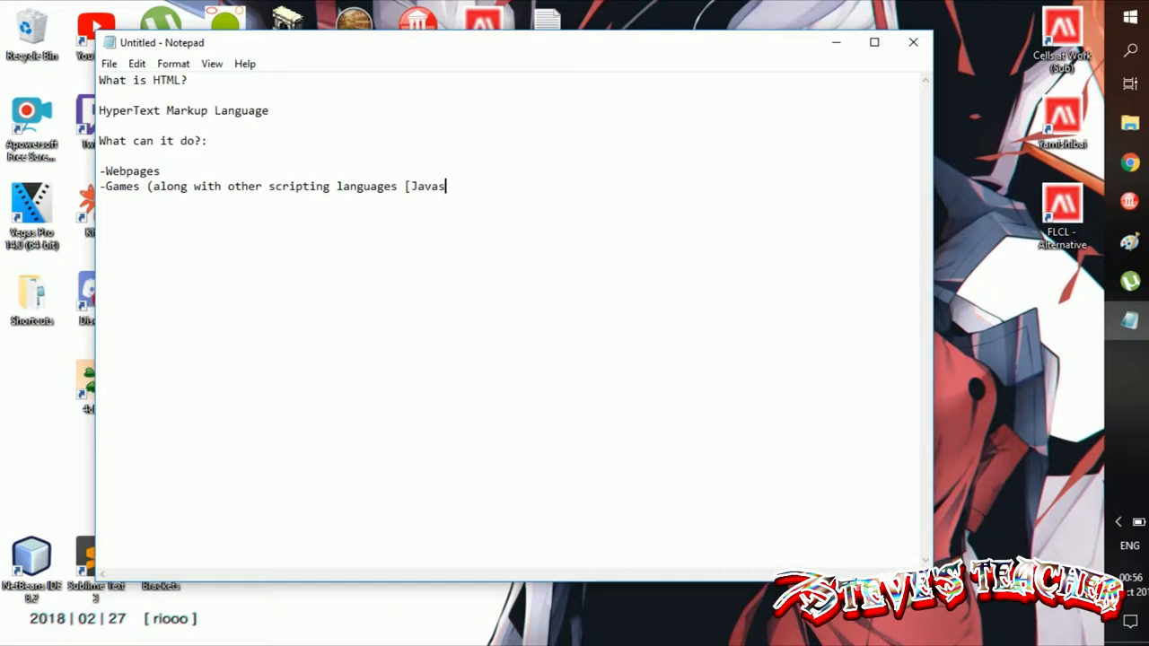
text(cript])
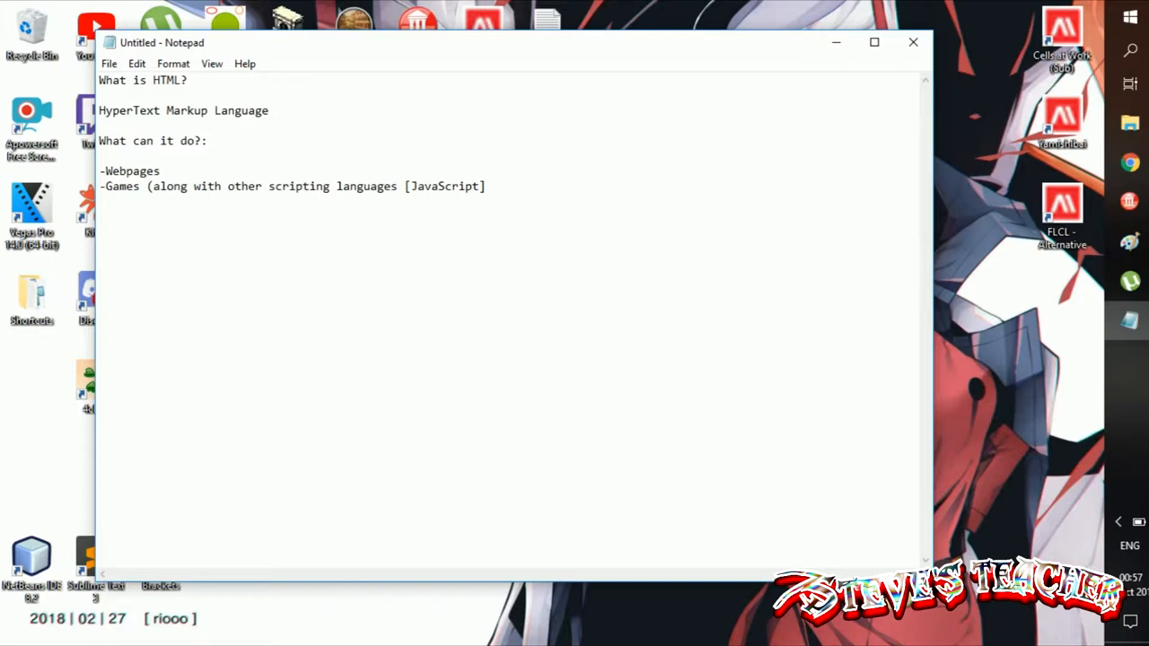
text(and CSS)
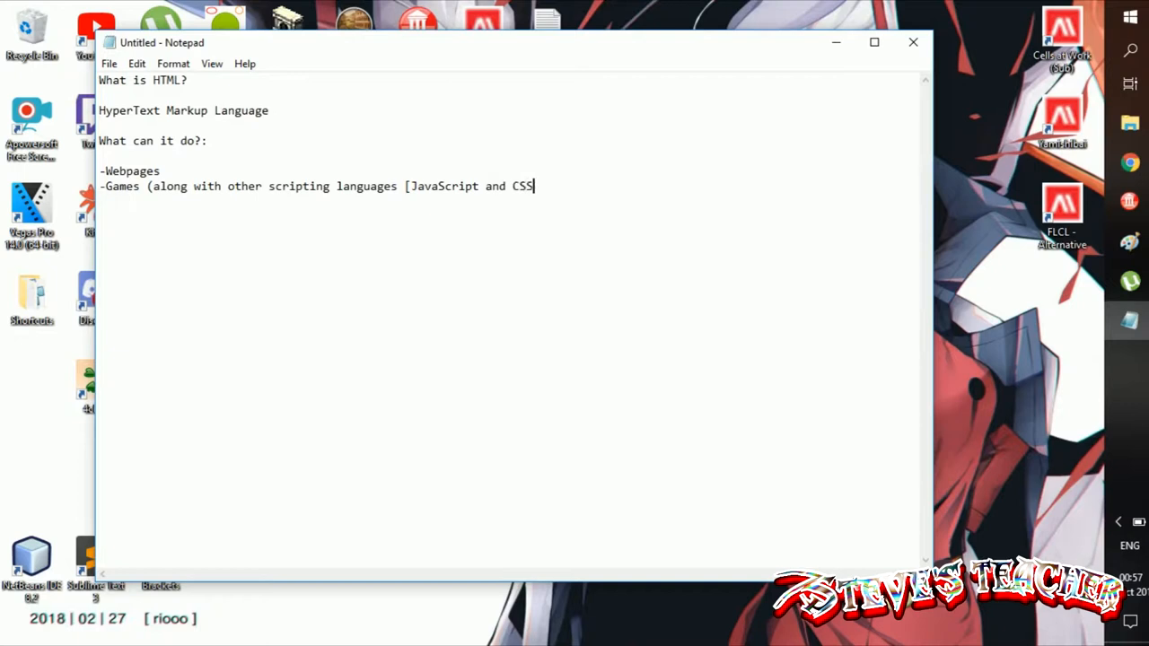
text(]))
text(ect.)
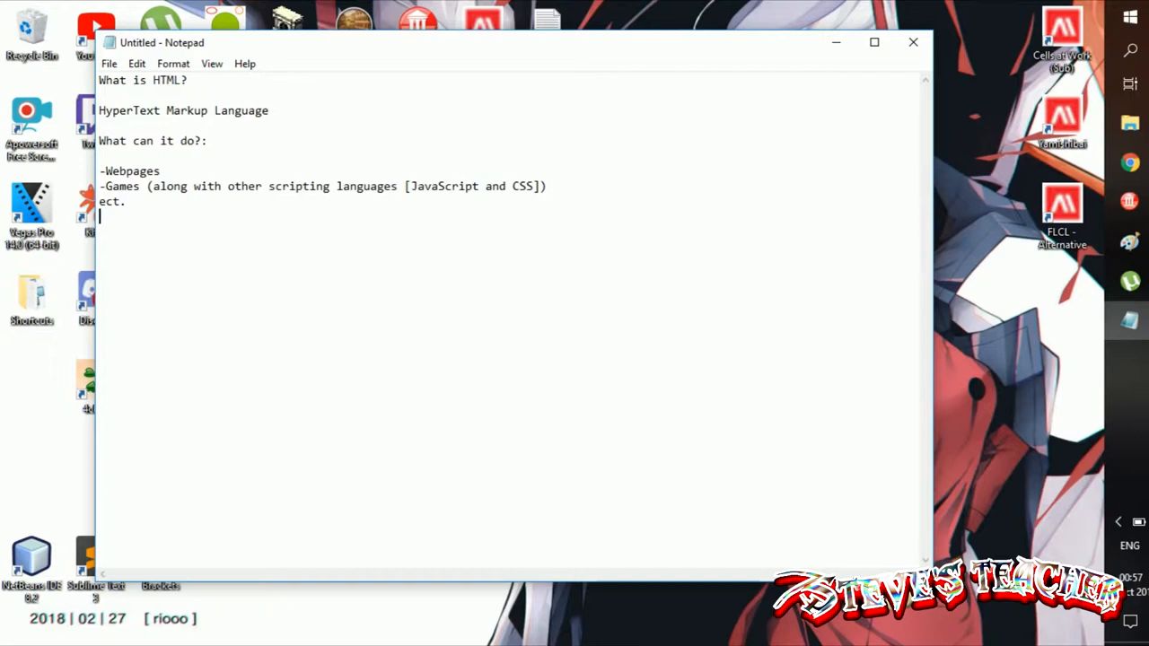
text(Modern web)
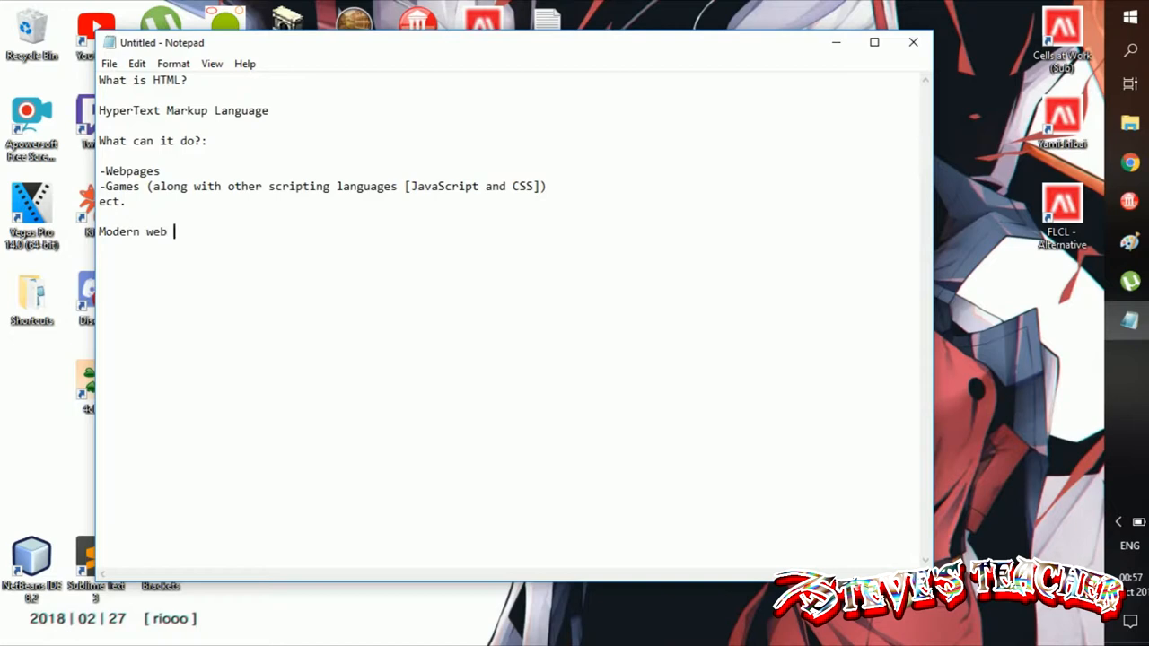
text(s:)
text(HTML -)
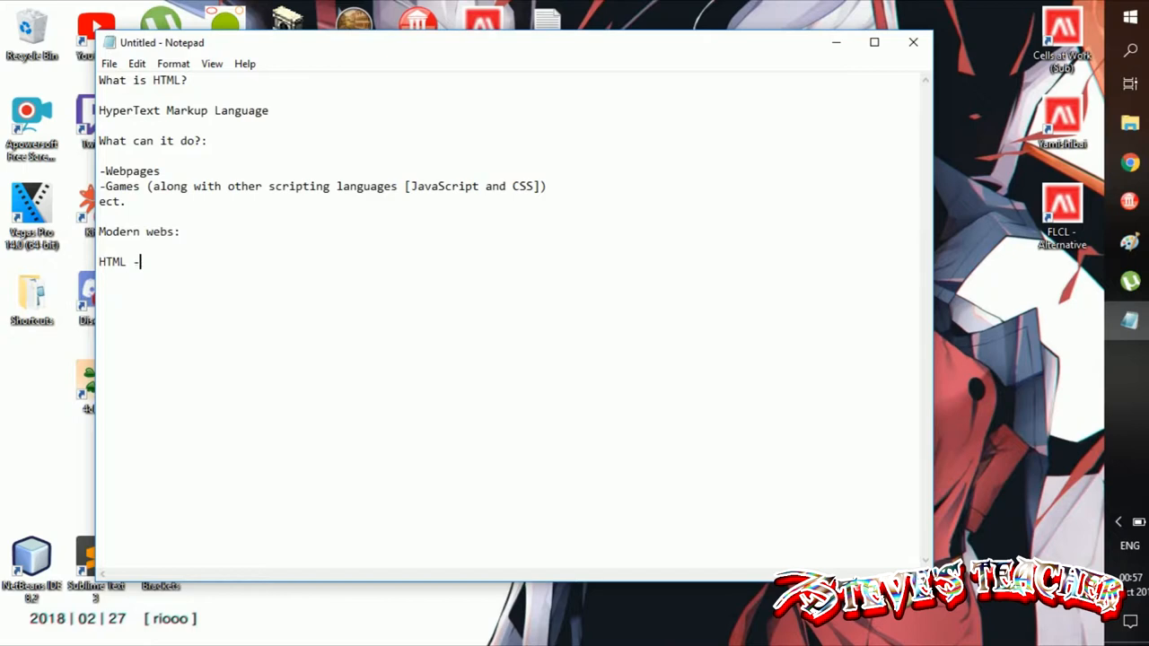
text(The structure)
text(CSS)
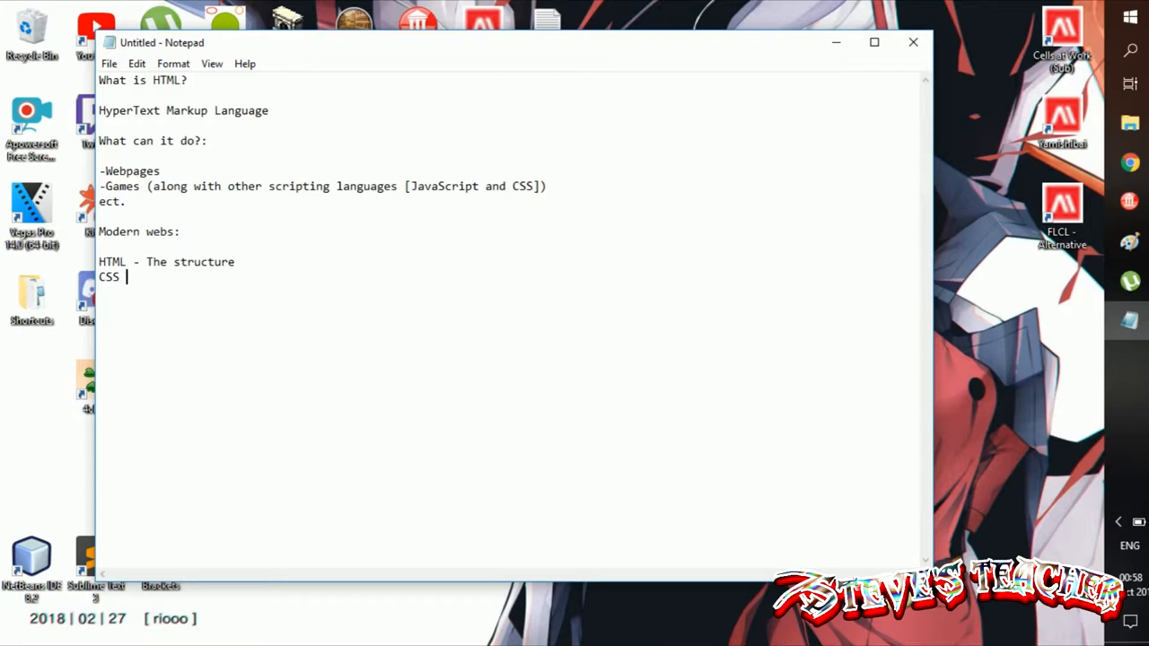
text(- Presentat)
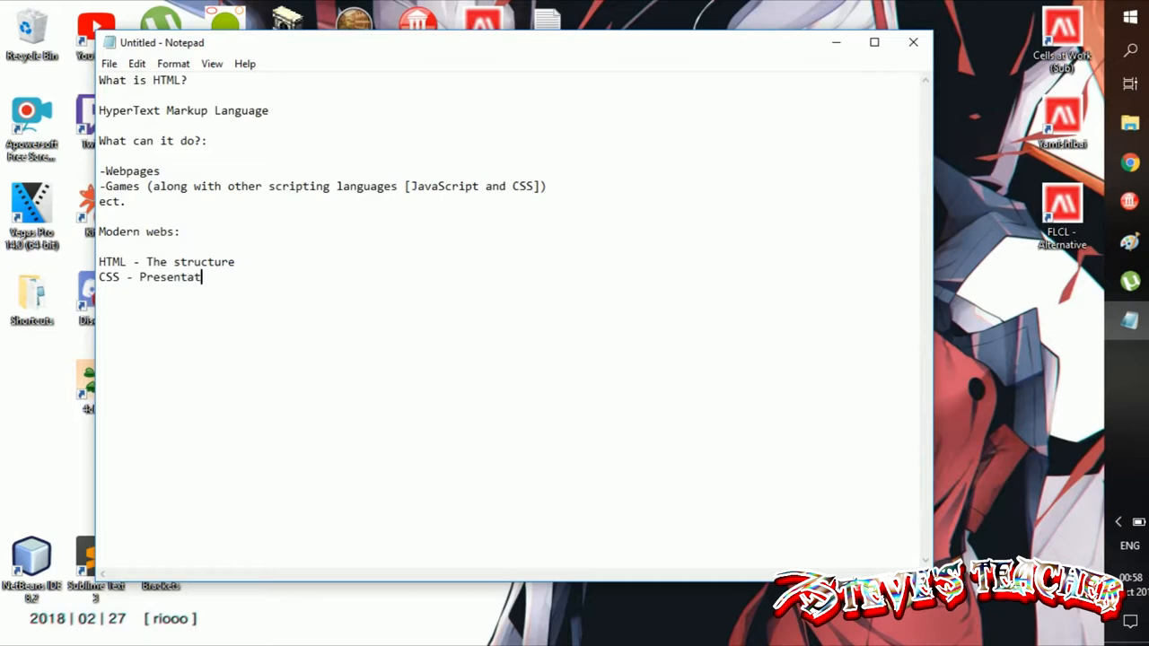
text(ion)
text(Ja)
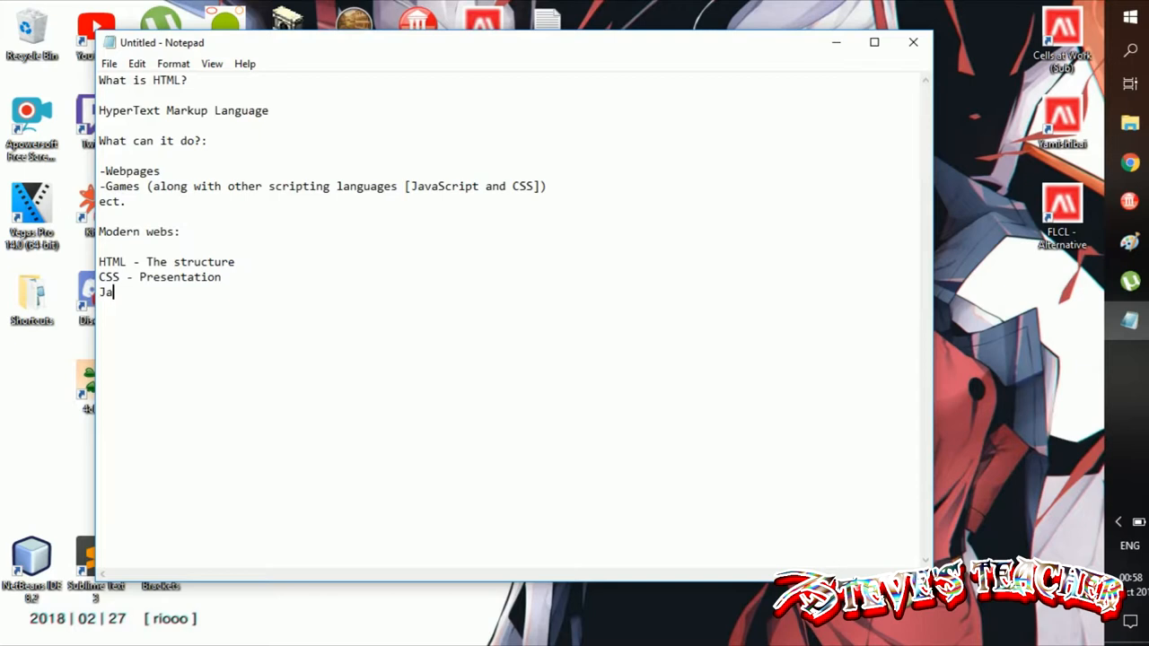
text(vaScript -)
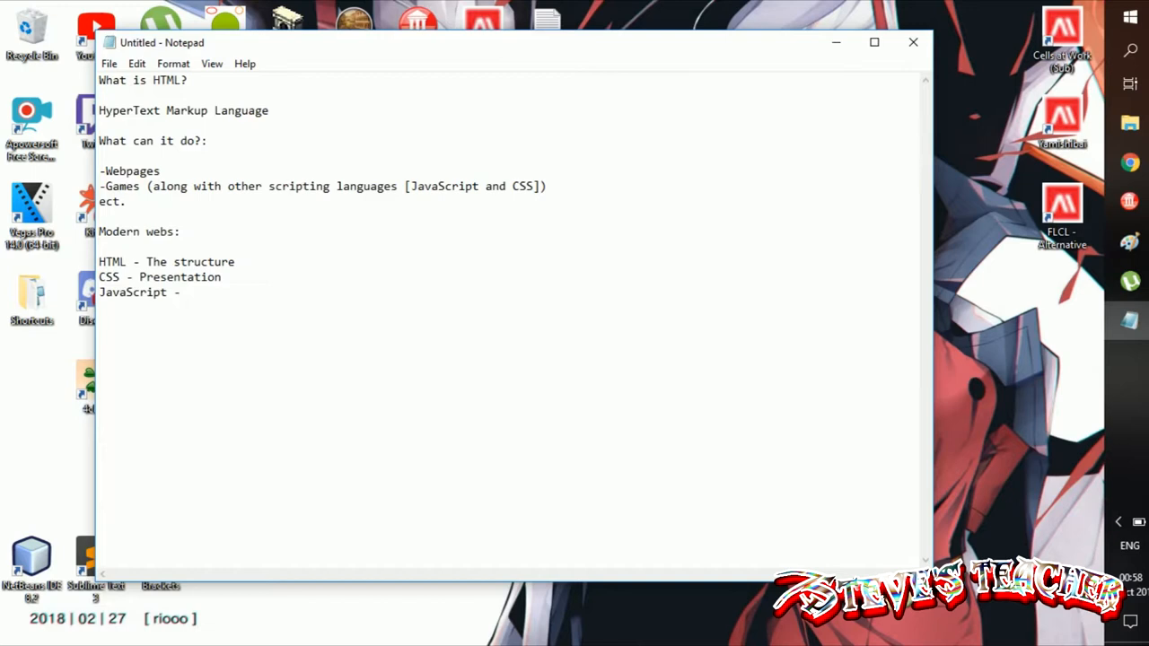
text(Behavior)
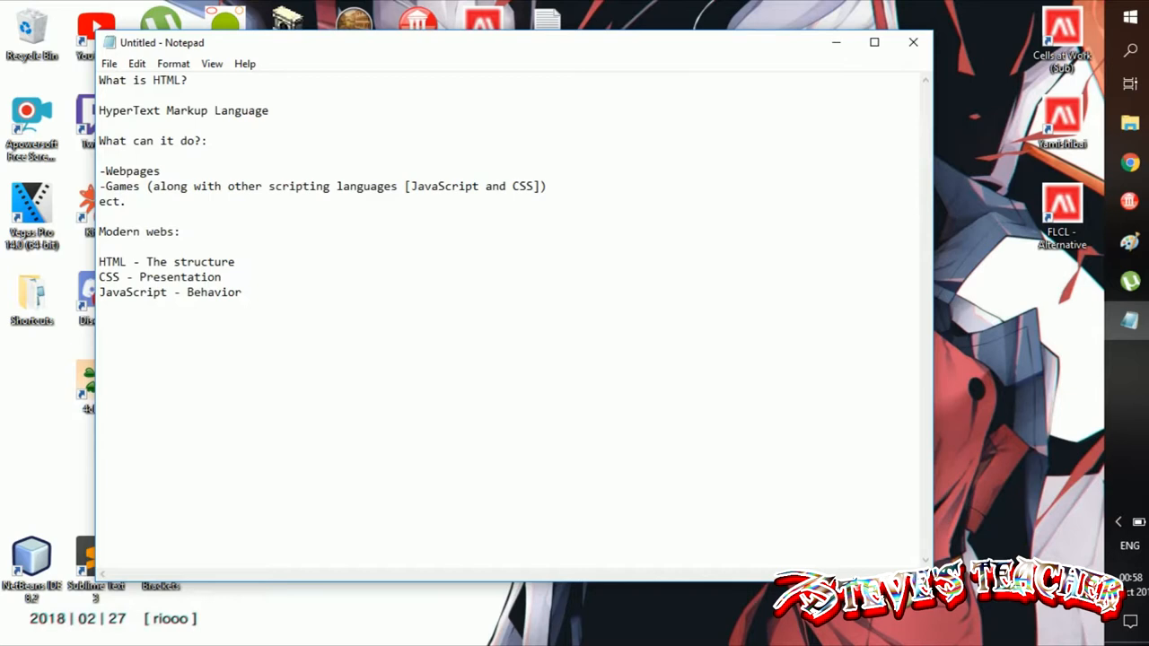
text(PHP)
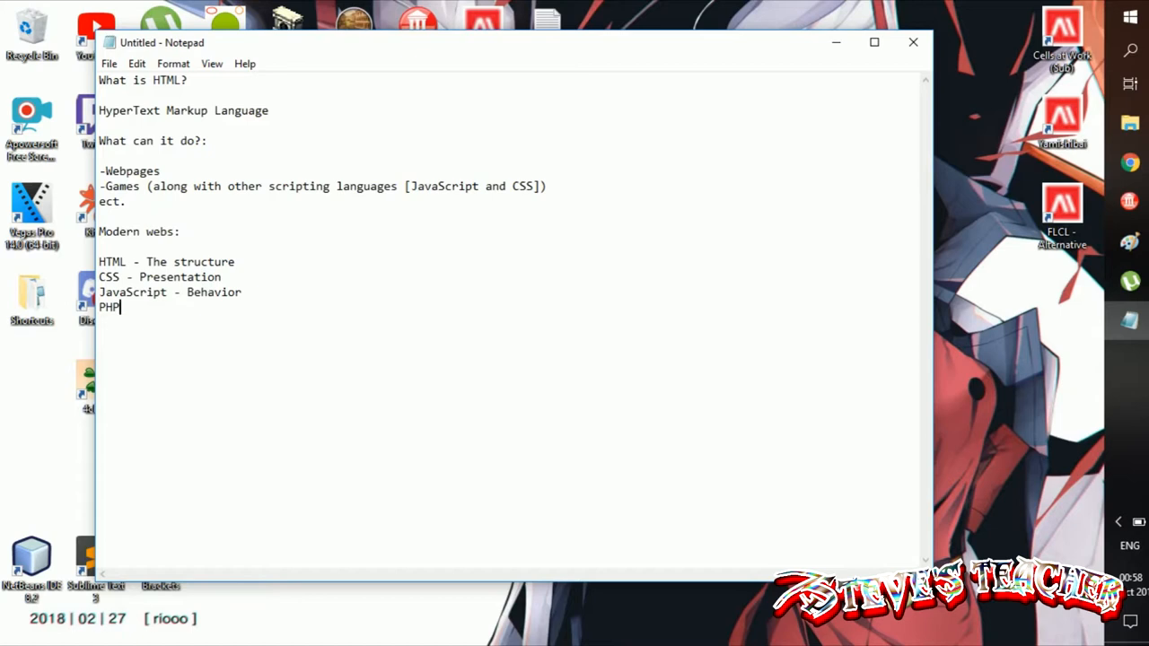
text((or)
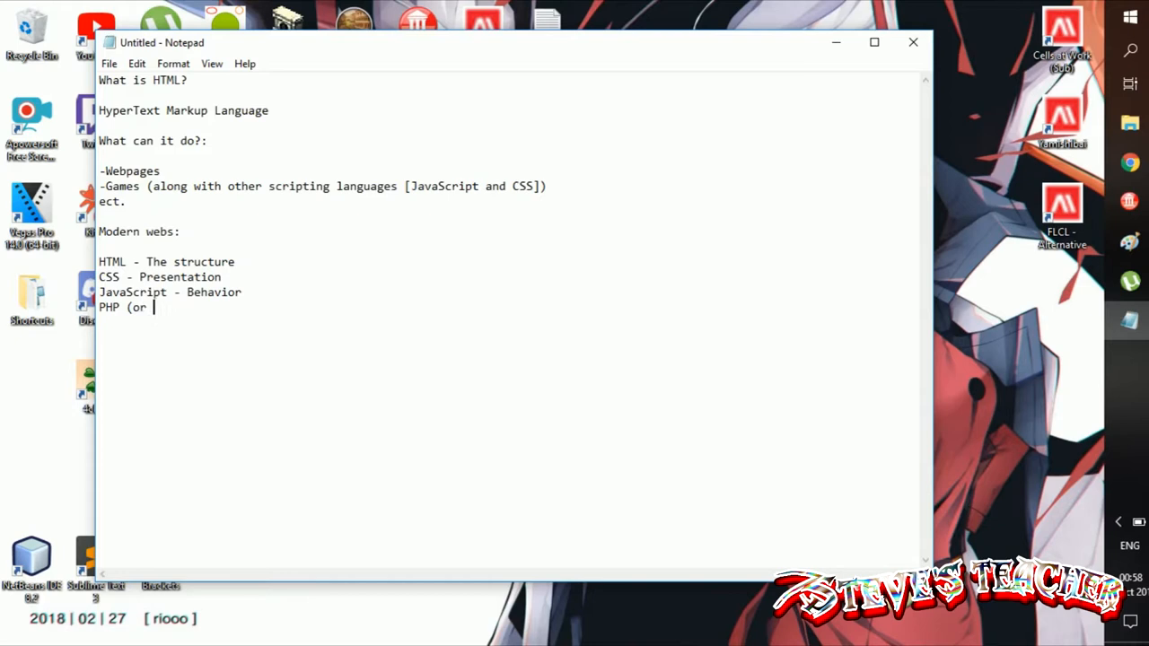
text(other similar)
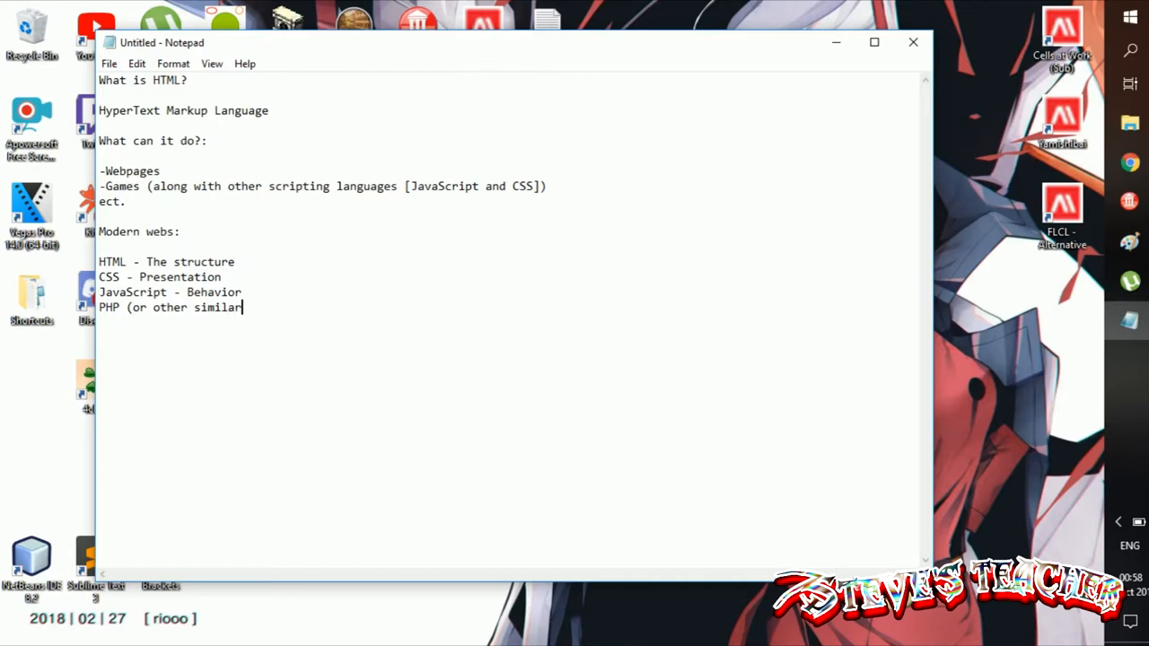
text(languages)
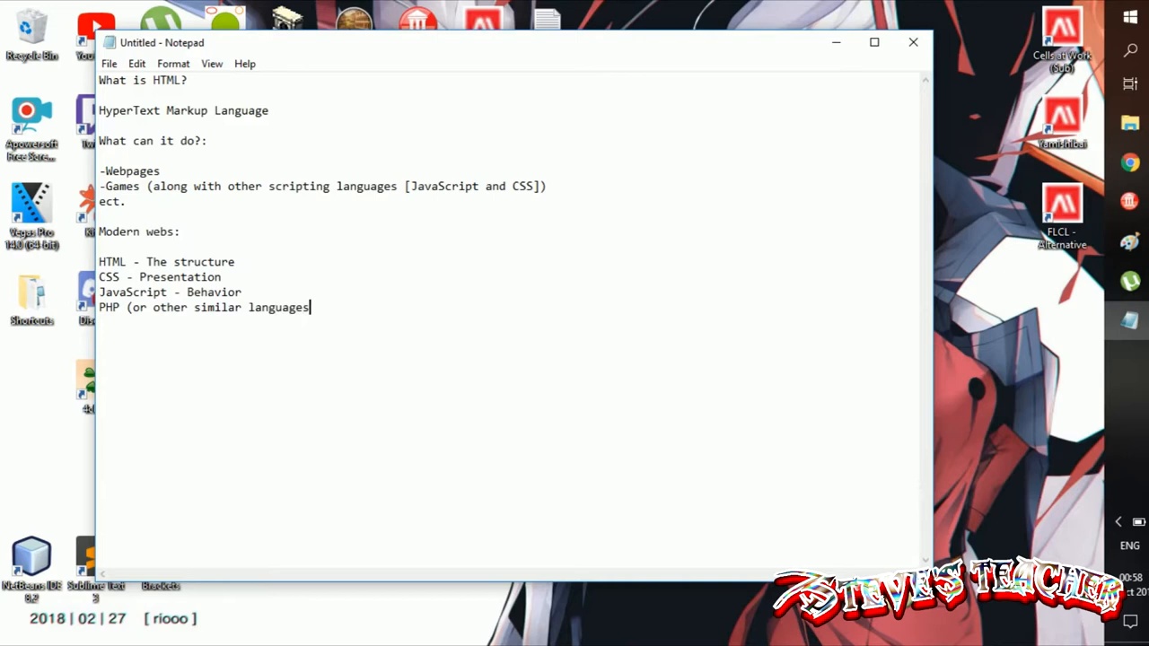
text() - Back)
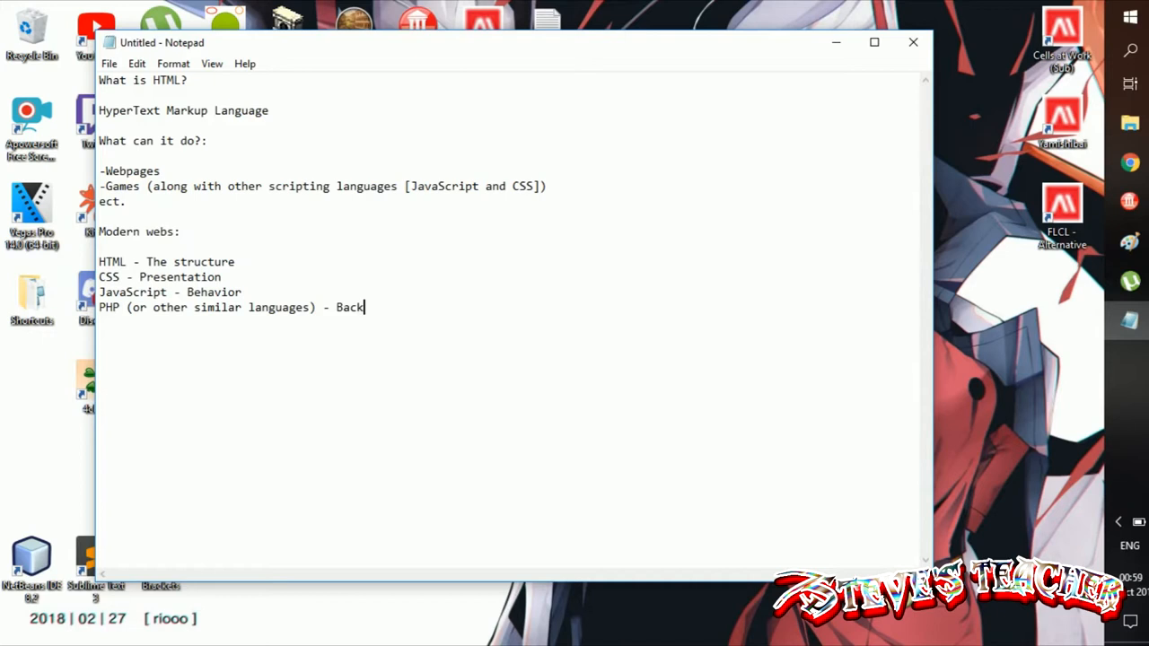
text(end)
text(CMS)
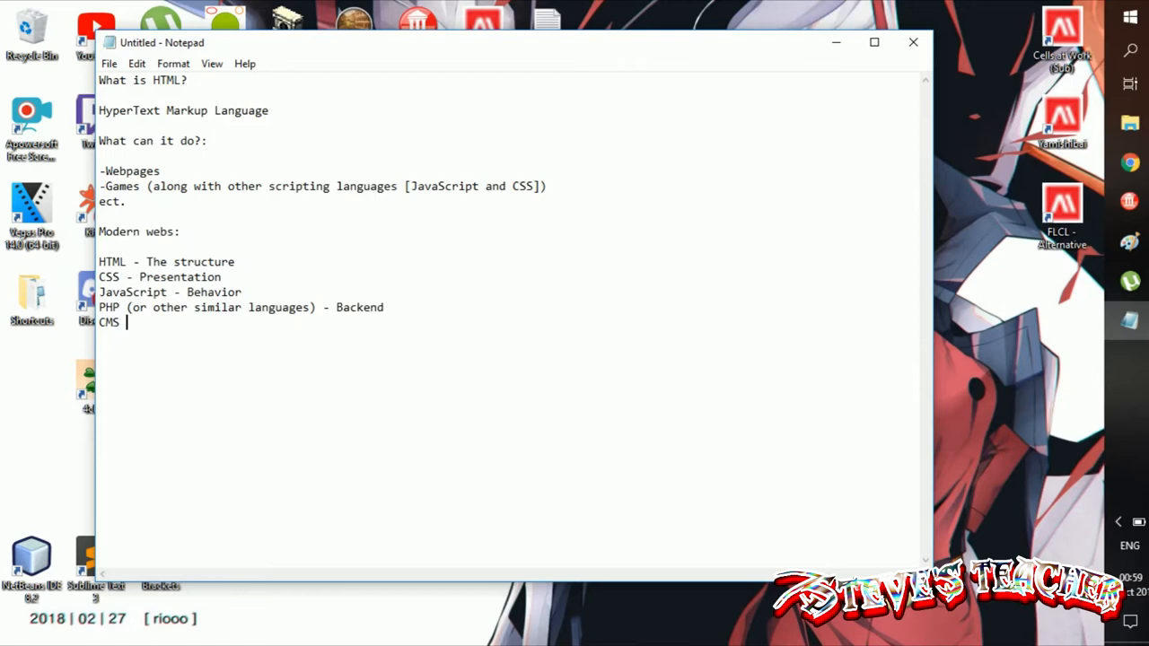
text(- Con)
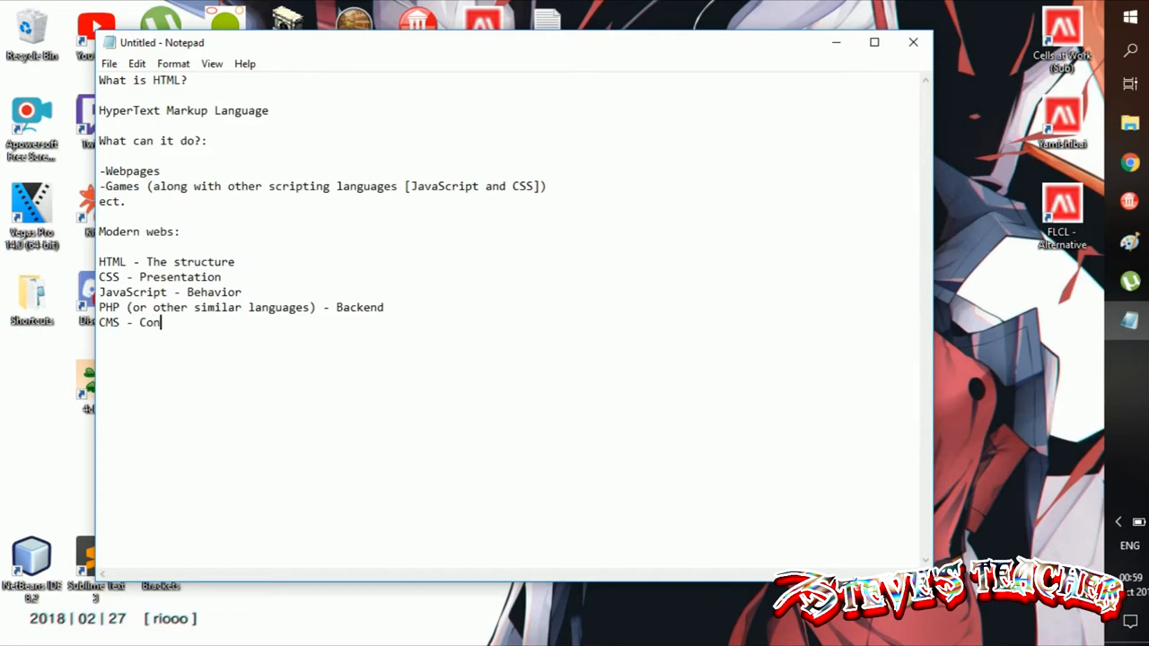
text(tent Manage)
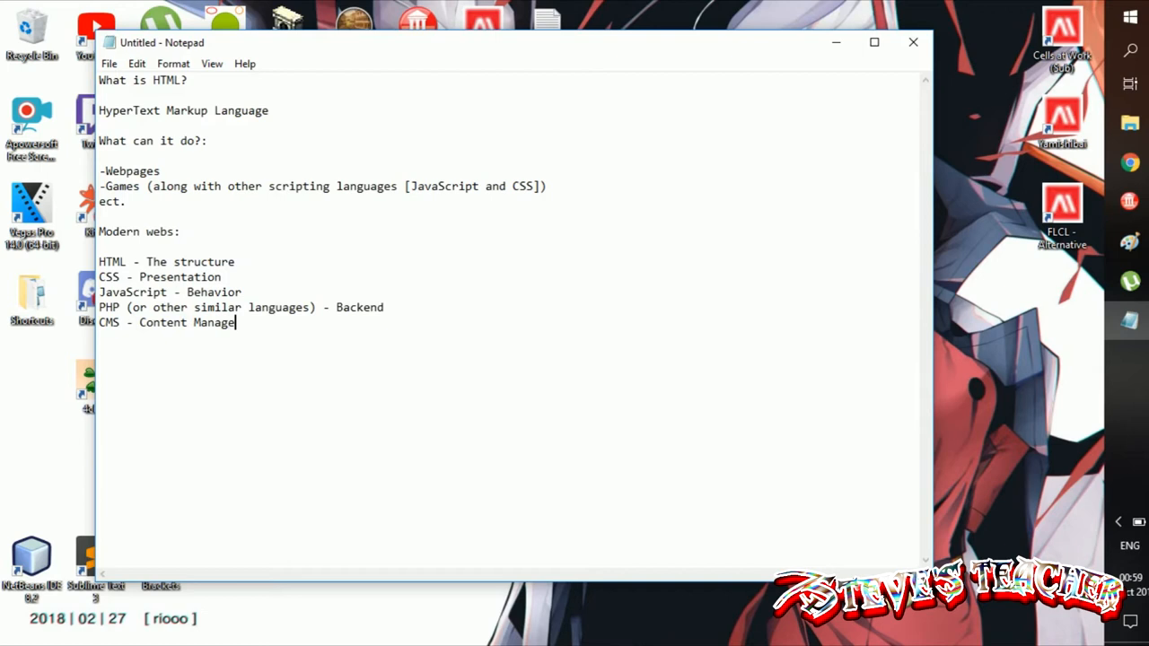
text(ment)
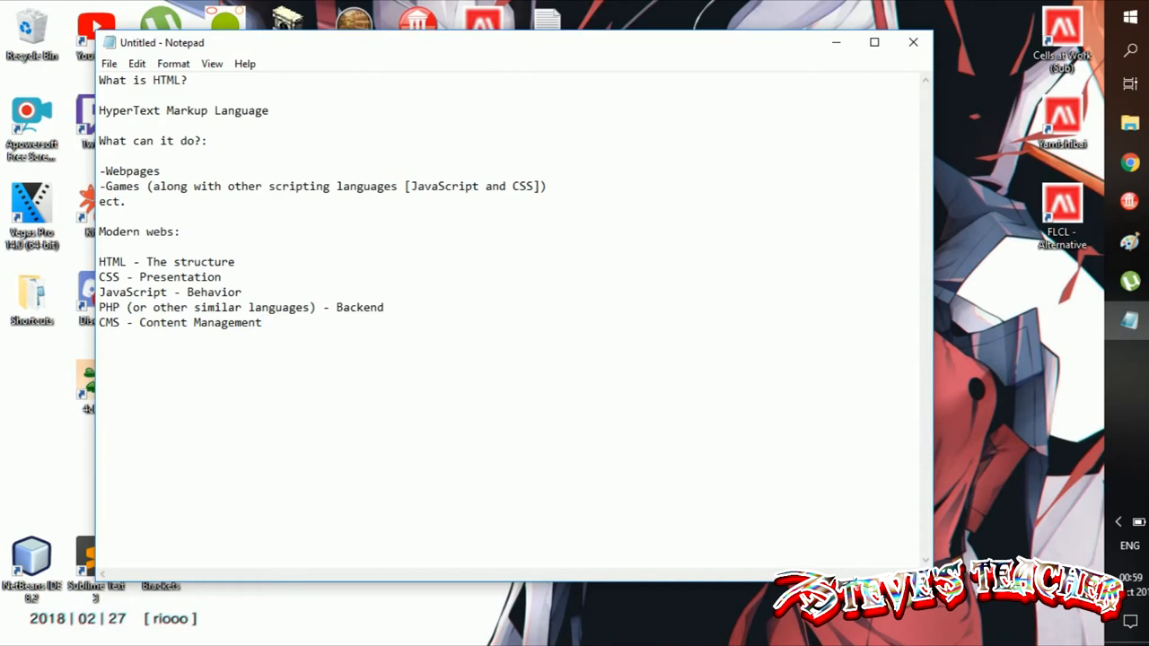